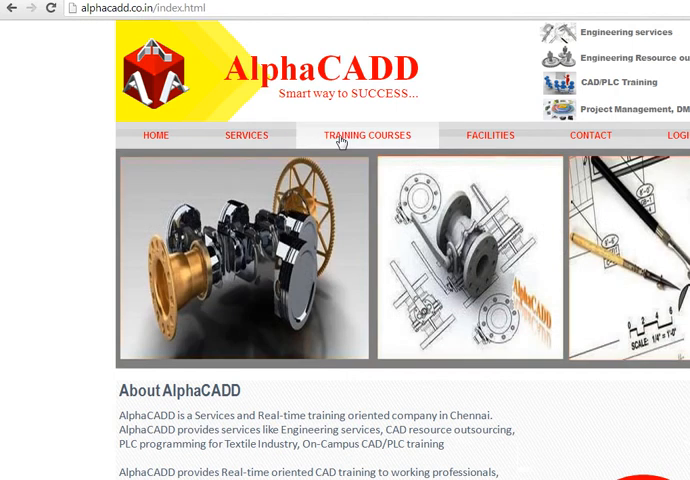
# Switch from the browser to AutoCAD and launch the Visual LISP editor with VLISP.
pyautogui.click(590, 136)
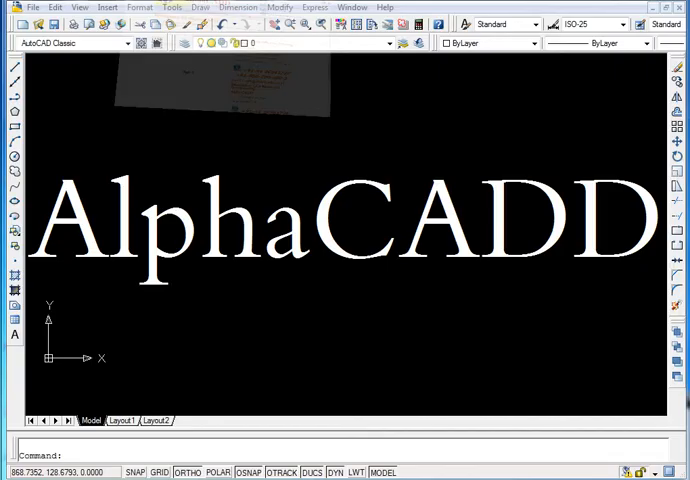
pyautogui.write('V')
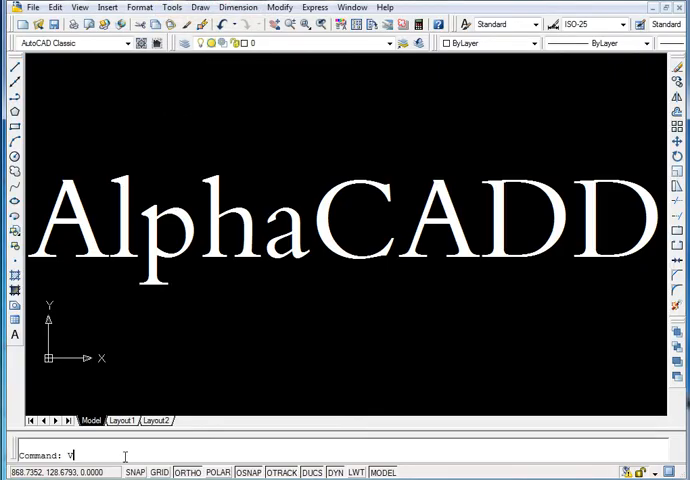
pyautogui.write('lisp')
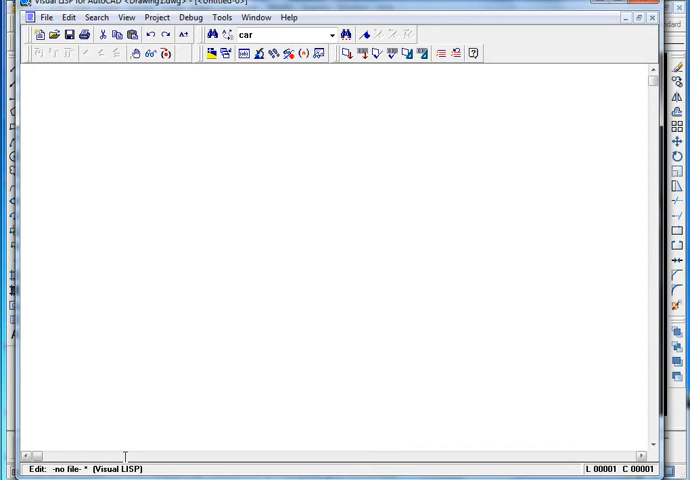
# Begin the function definition (defun c:alphacadd().
pyautogui.write('(defun')
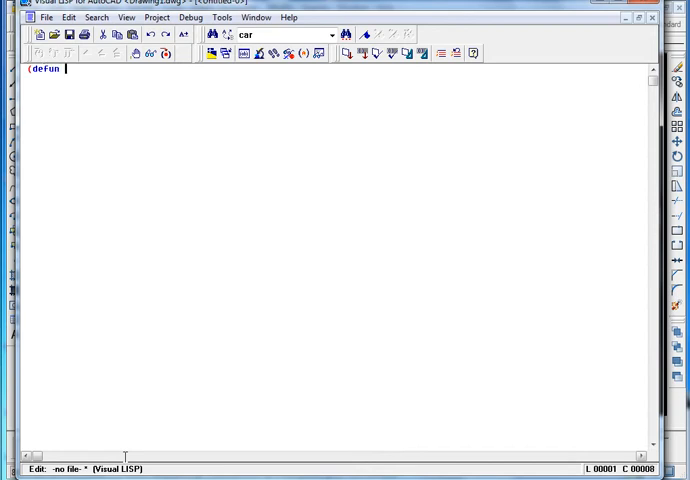
pyautogui.write('c:')
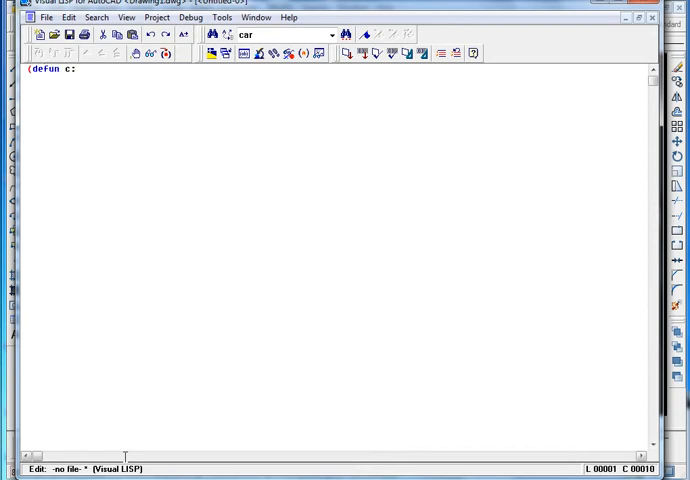
pyautogui.write('alphaca')
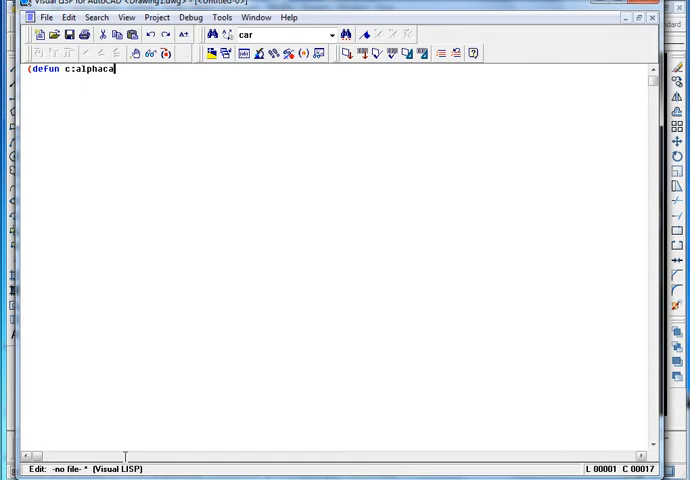
pyautogui.write('dd()')
pyautogui.write('(s')
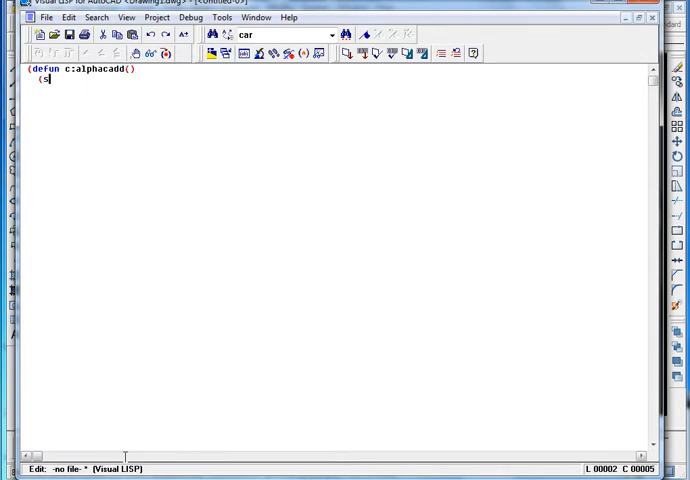
# Add (setq cp (getpoint "Select a point...")) to store the picked centre point as cp.
pyautogui.write('etq')
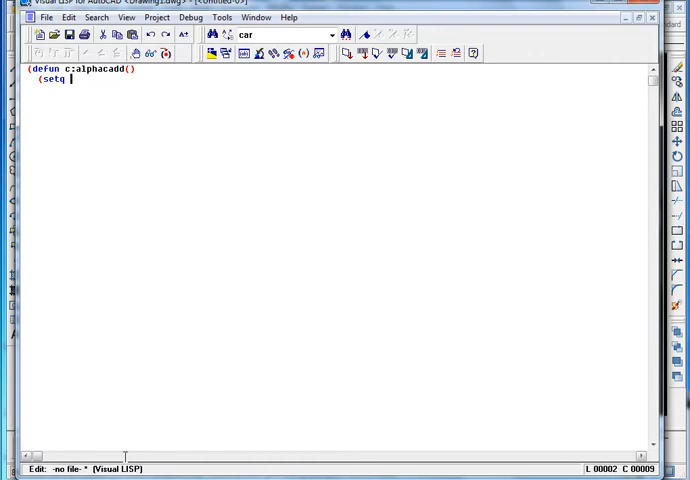
pyautogui.write('cp(')
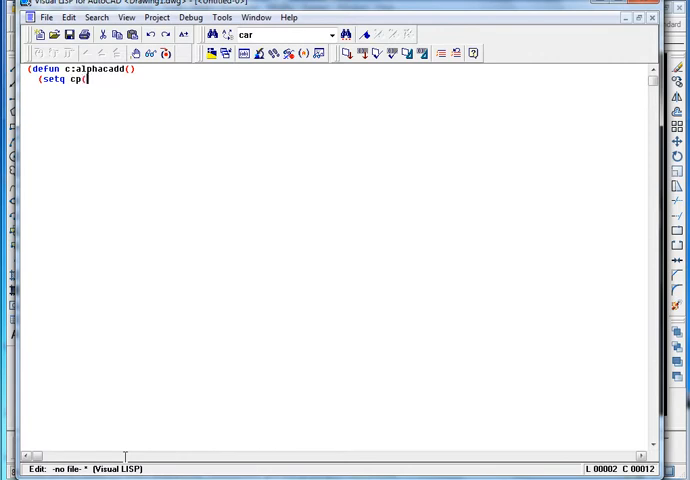
pyautogui.write('(getpoint')
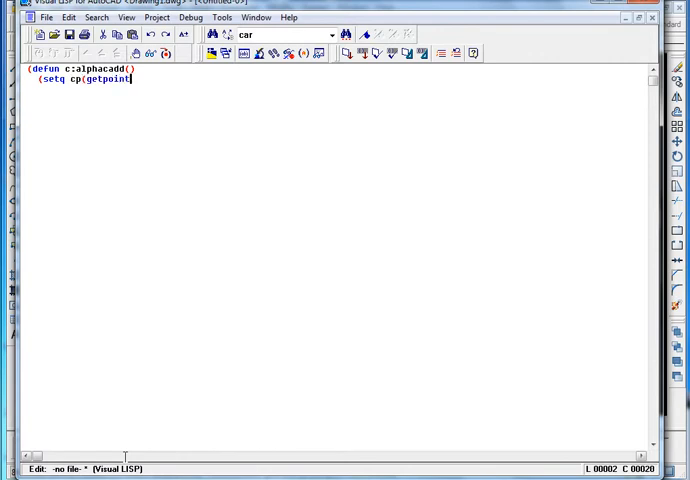
pyautogui.write('"')
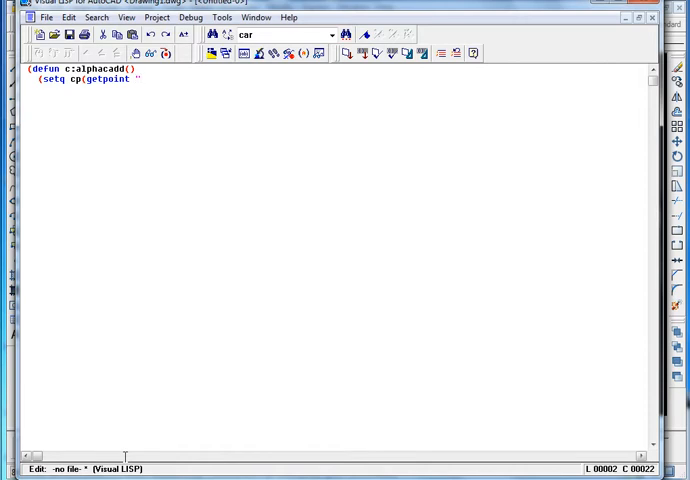
pyautogui.write('Se')
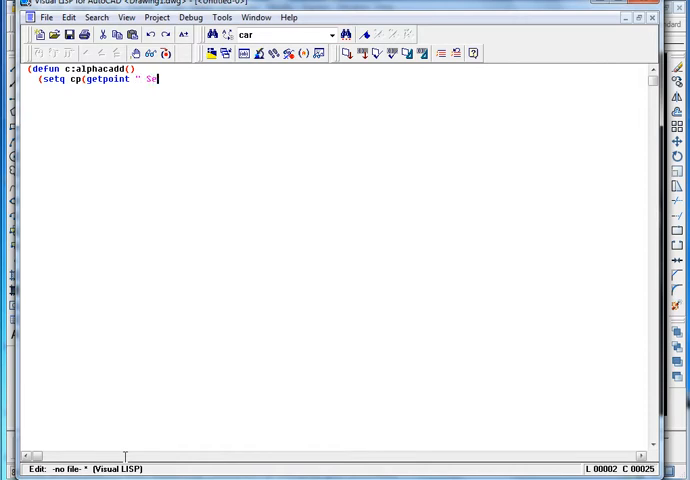
pyautogui.write('lect')
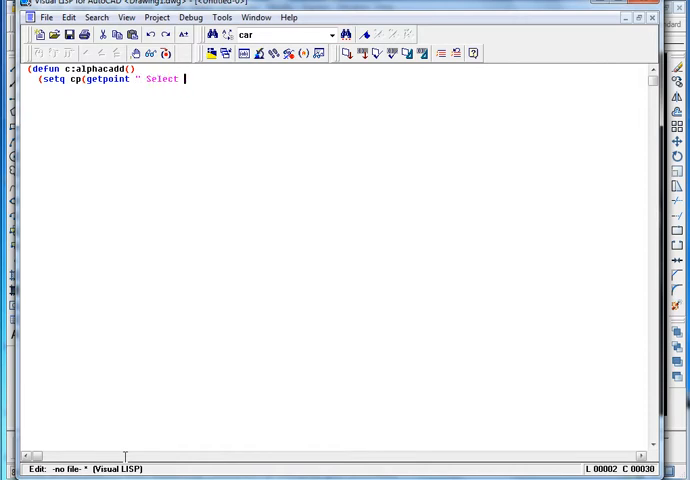
pyautogui.write('a point : \\n')
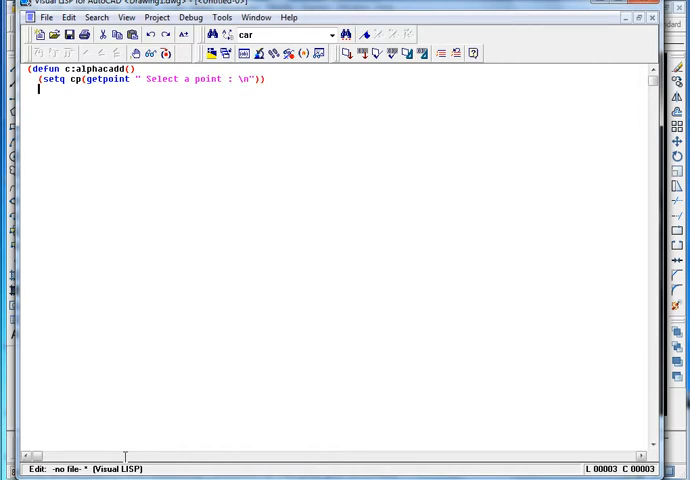
# Add (setq r (getreal "Enter radius for circle")) to store the first circle's radius as r.
pyautogui.write('(setq')
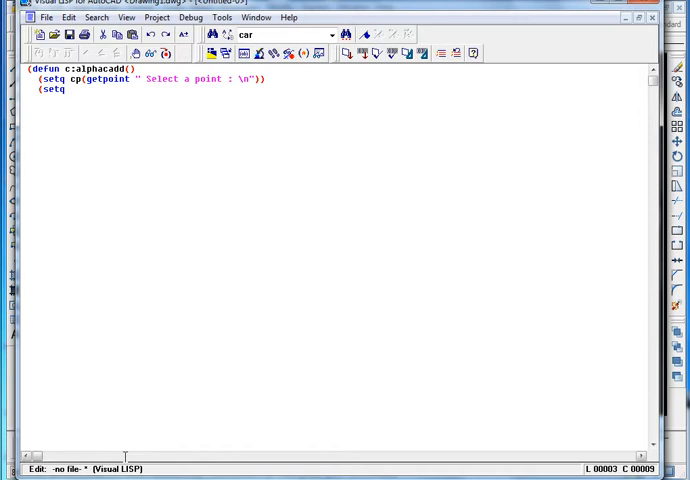
pyautogui.write('r(get r')
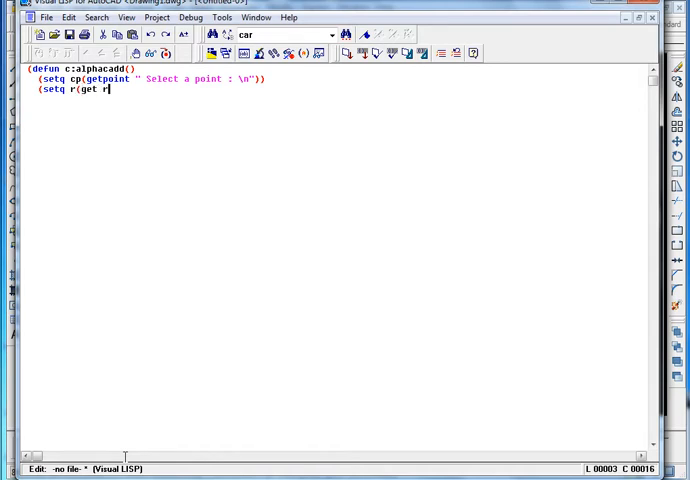
pyautogui.press('BackSpace')
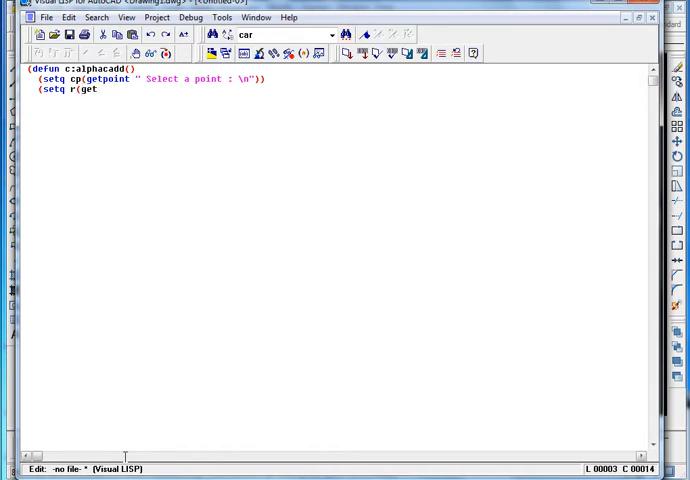
pyautogui.write('real "')
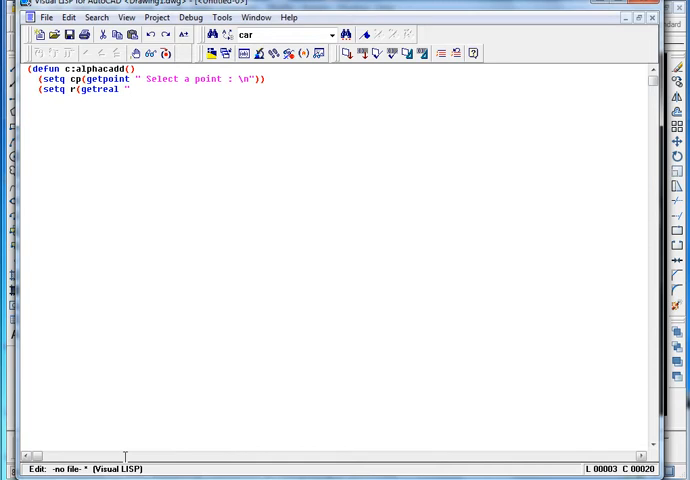
pyautogui.write('"Enter')
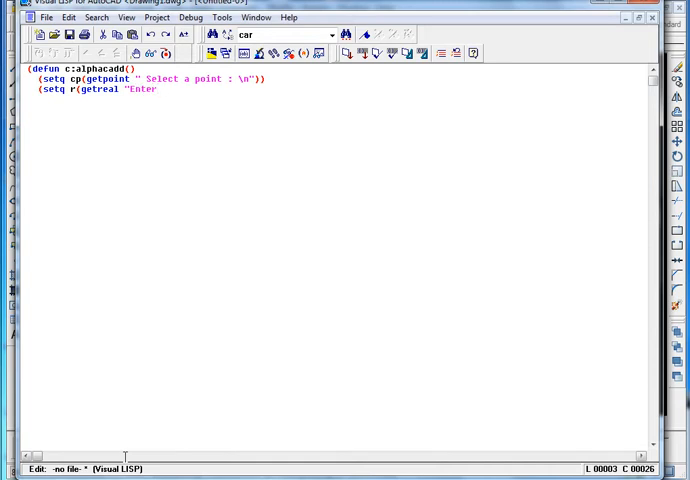
pyautogui.write('radius for the firs')
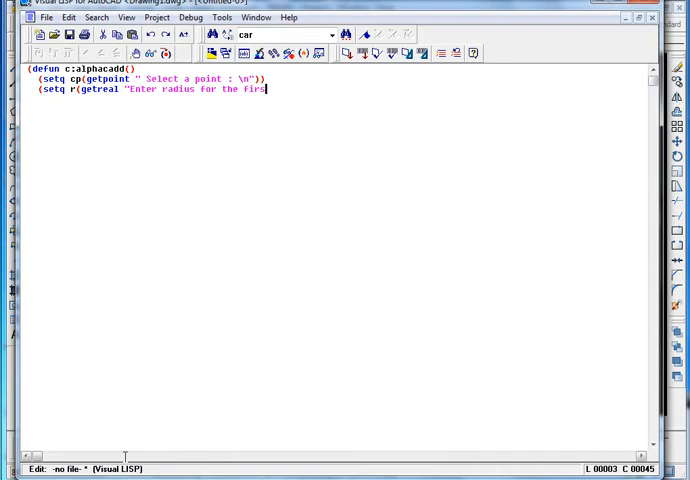
pyautogui.write('cir')
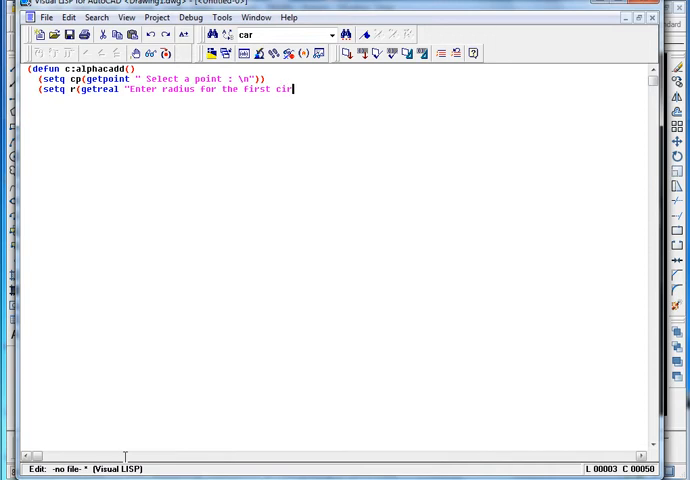
pyautogui.write('cle$ \\n"')
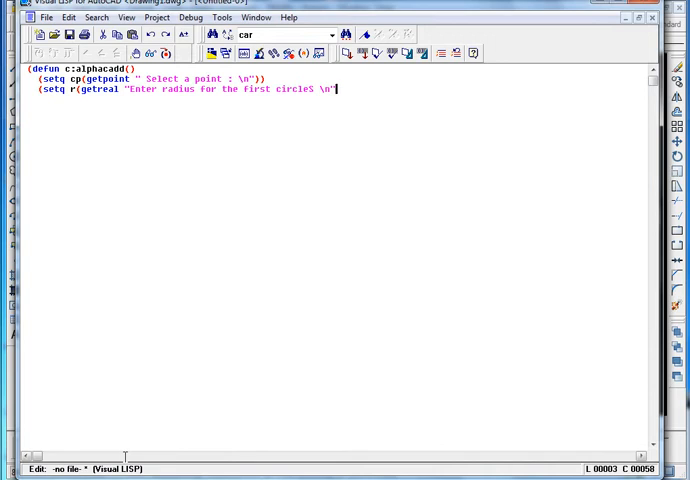
pyautogui.write(')')
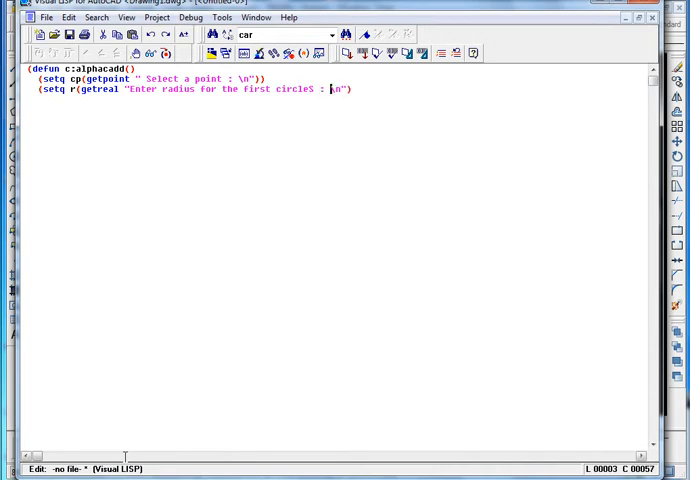
pyautogui.write('))')
pyautogui.write('(')
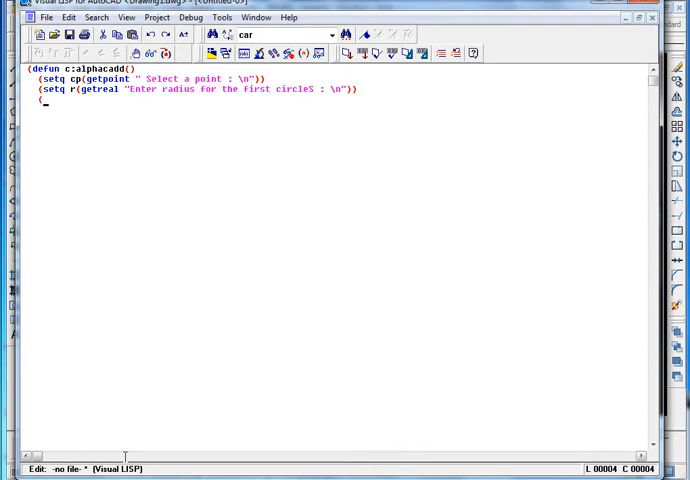
# Add (setq i (getreal "Enter the distance between the circles :\n")) for the spacing.
pyautogui.write('se')
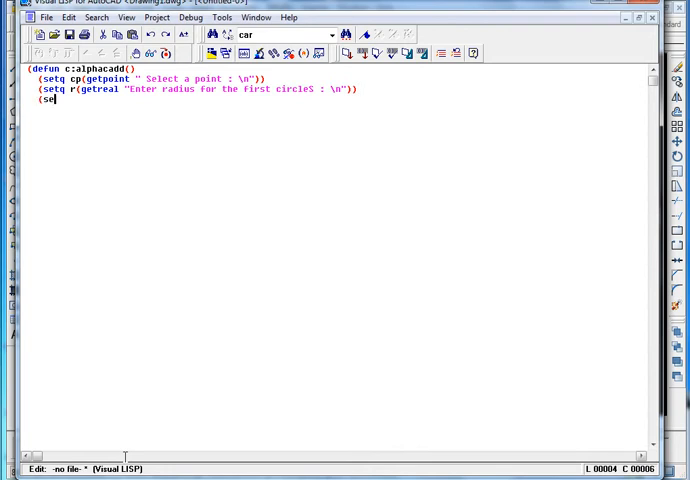
pyautogui.write('tq')
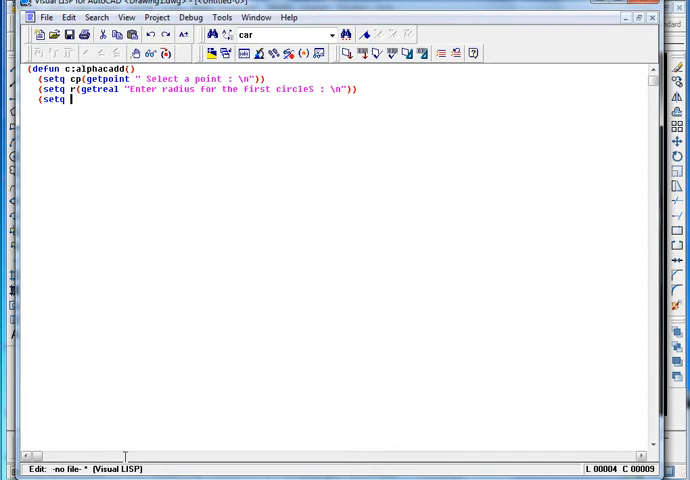
pyautogui.write('i')
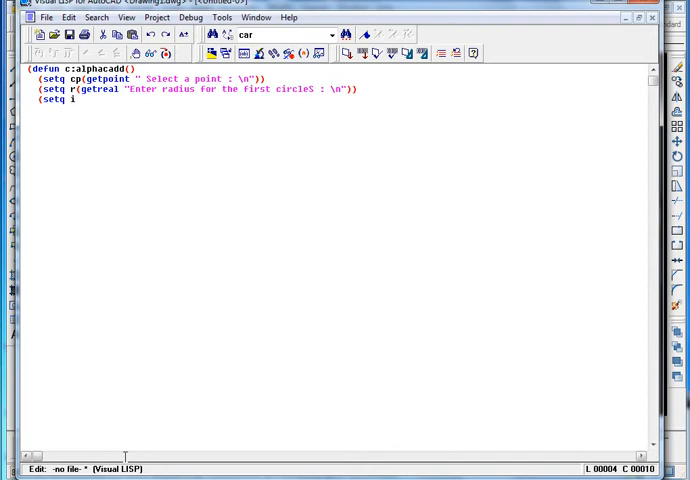
pyautogui.write('(')
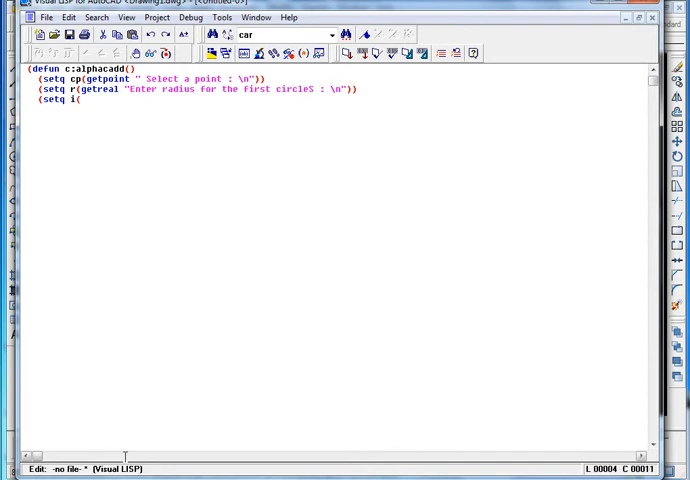
pyautogui.write('getreal "Enter the distance bet')
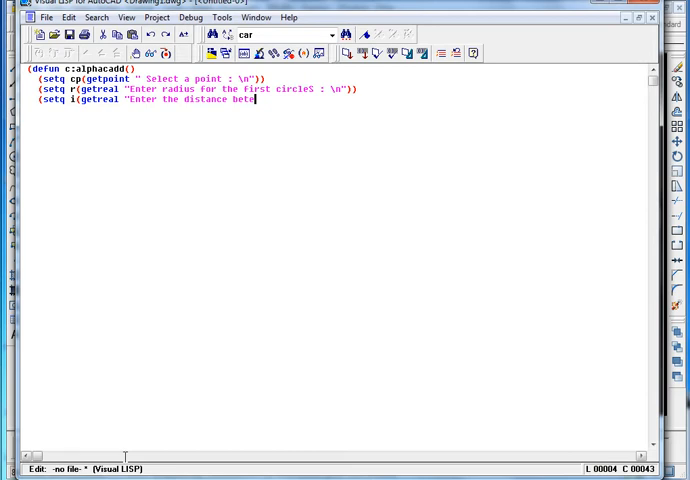
pyautogui.write('en t')
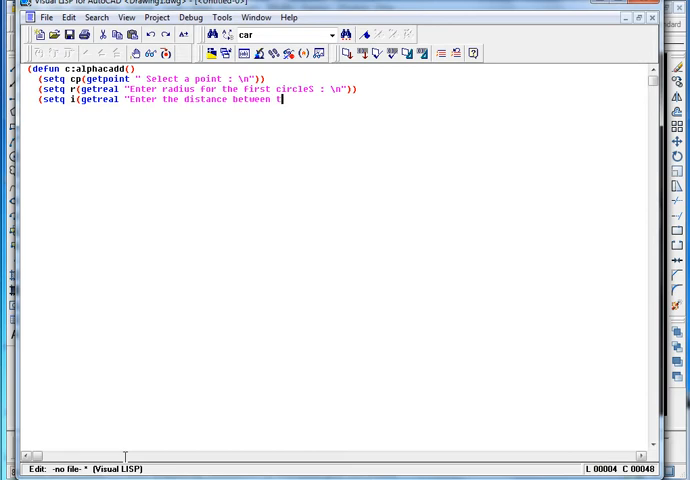
pyautogui.write('he circle')
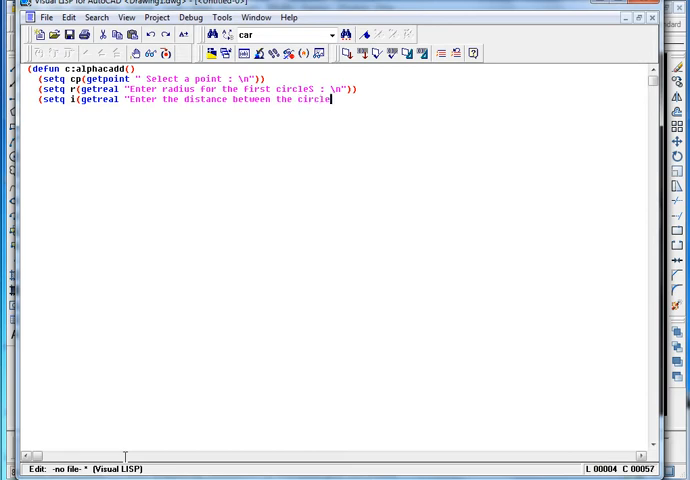
pyautogui.write('s :')
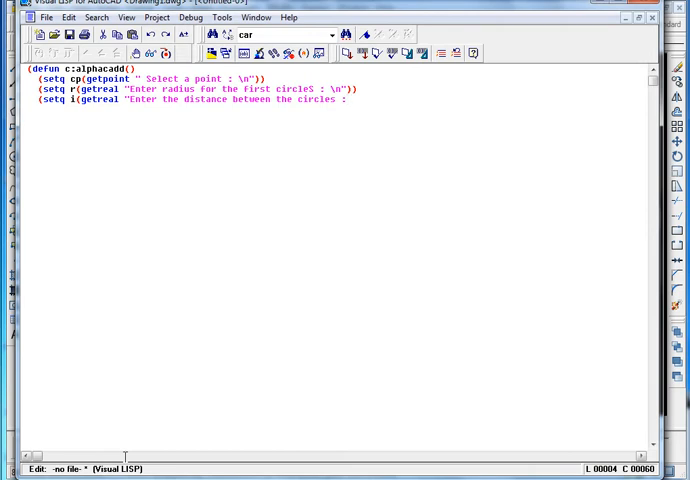
pyautogui.write('\\n')
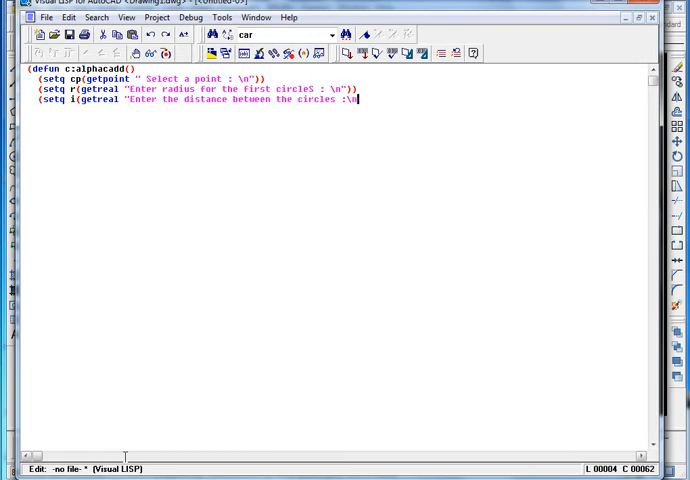
pyautogui.write('"))')
pyautogui.write('(setq')
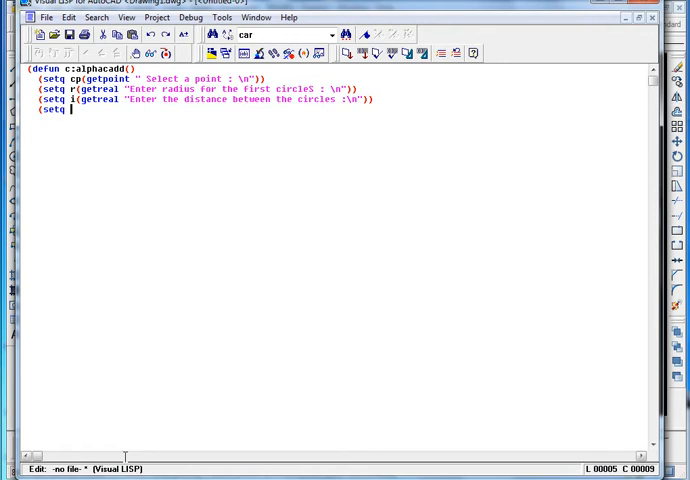
# Add (setq n (getint "Enter the number of concentric circles \n")) and begin the next form.
pyautogui.write('n(')
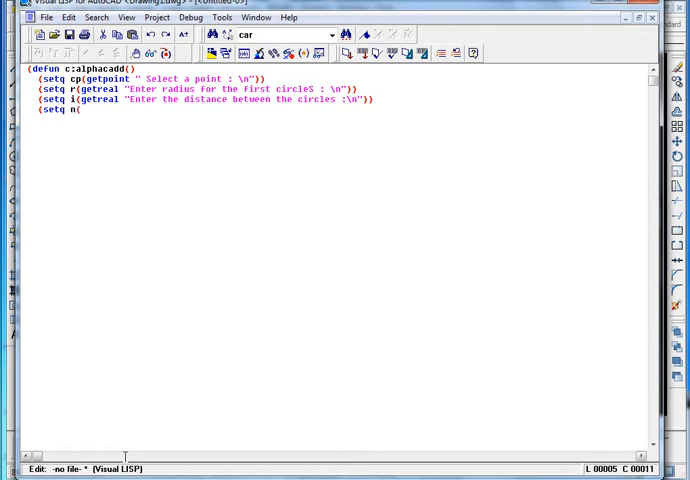
pyautogui.write('getint')
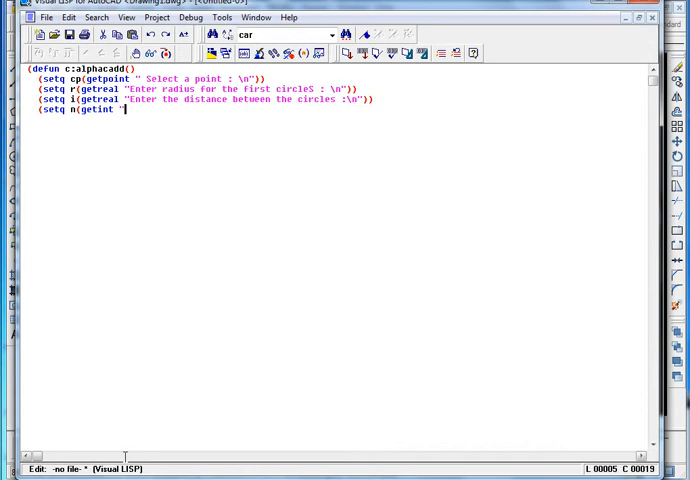
pyautogui.write('E')
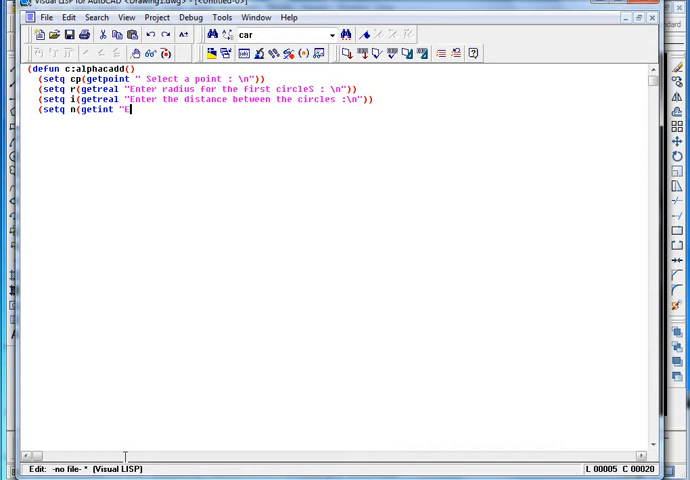
pyautogui.write('Enter')
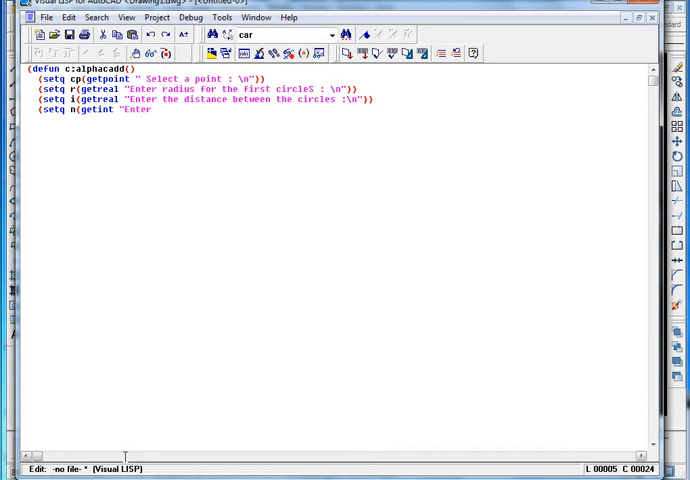
pyautogui.write('the')
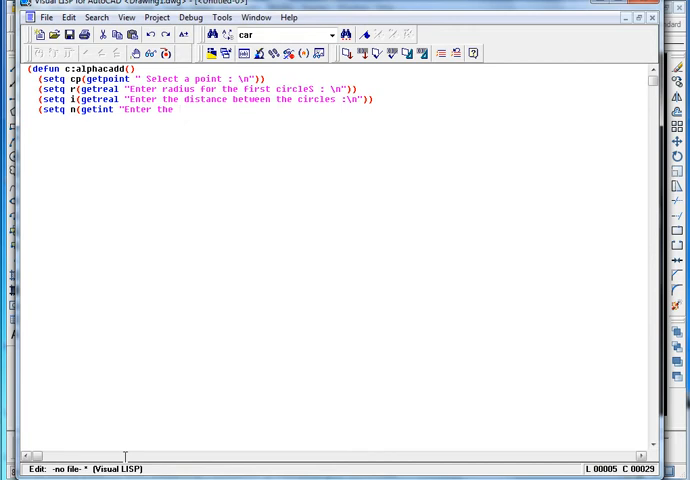
pyautogui.write('number of')
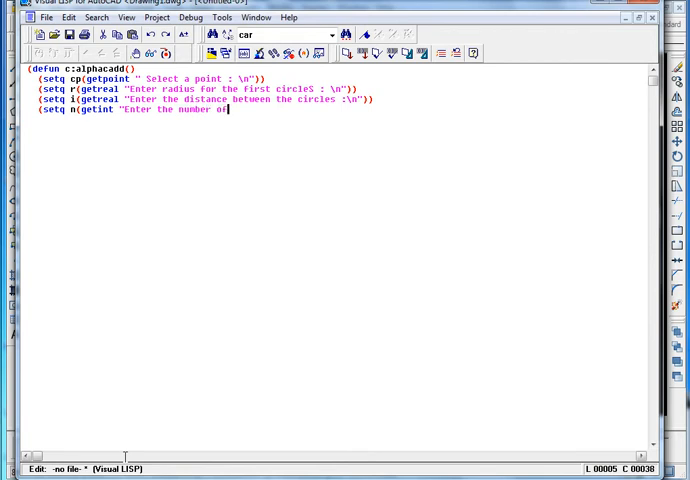
pyautogui.write('conce')
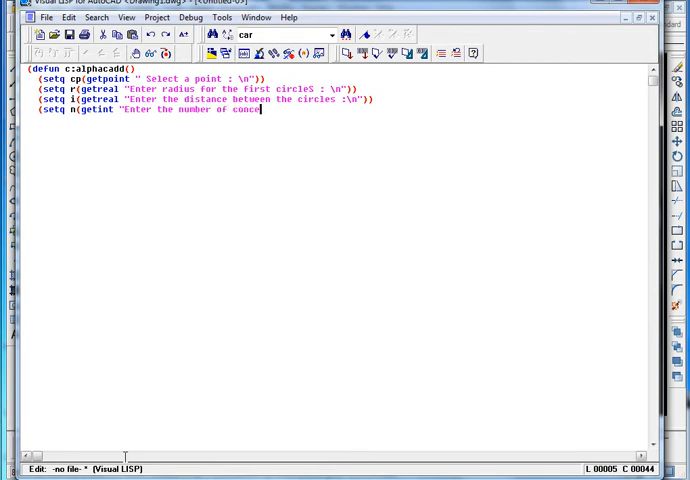
pyautogui.write('ntric ci')
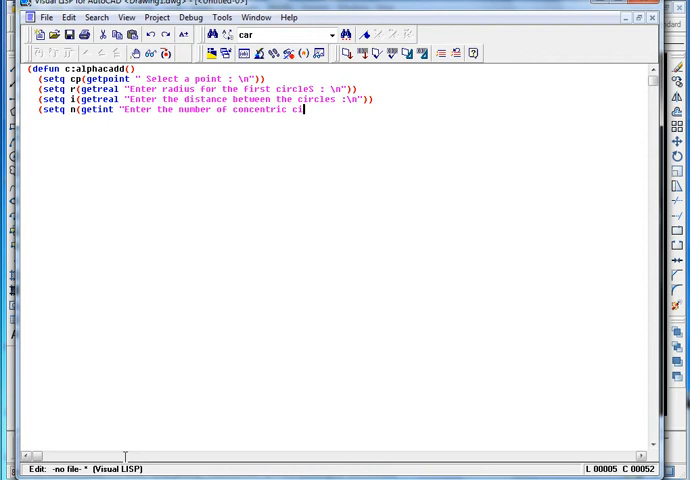
pyautogui.write('rcles')
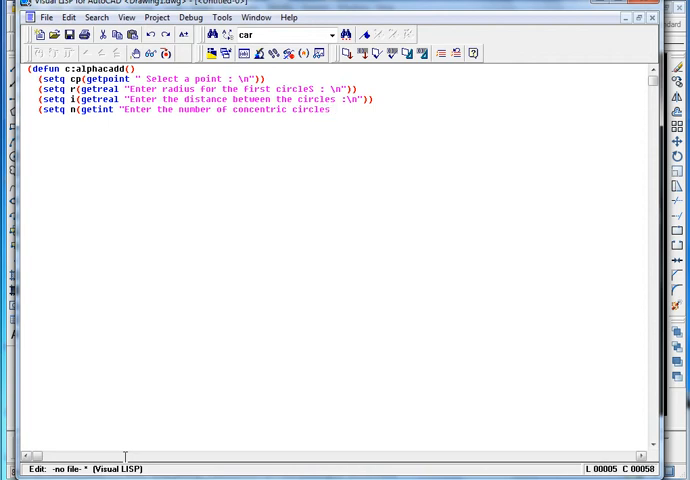
pyautogui.write('\\n')
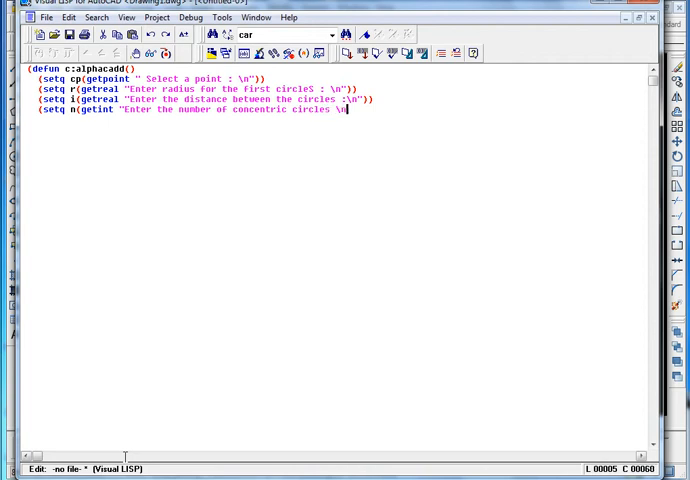
pyautogui.write('"))')
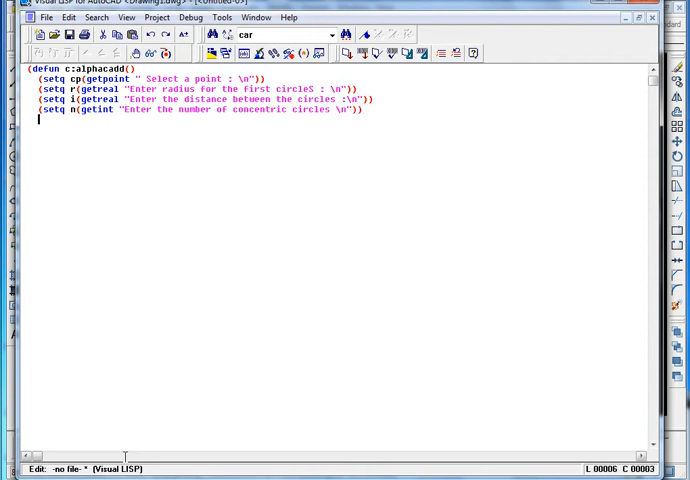
pyautogui.write('(set')
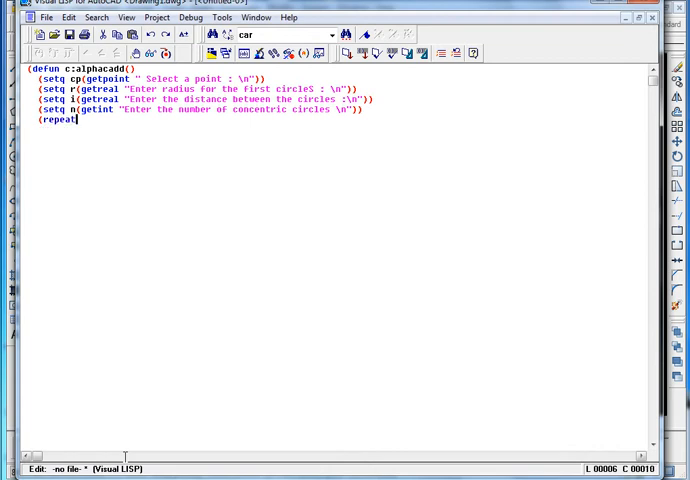
# Inside (repeat n, write (command "circle" cp r "") to draw a circle at cp with radius r.
pyautogui.write('n')
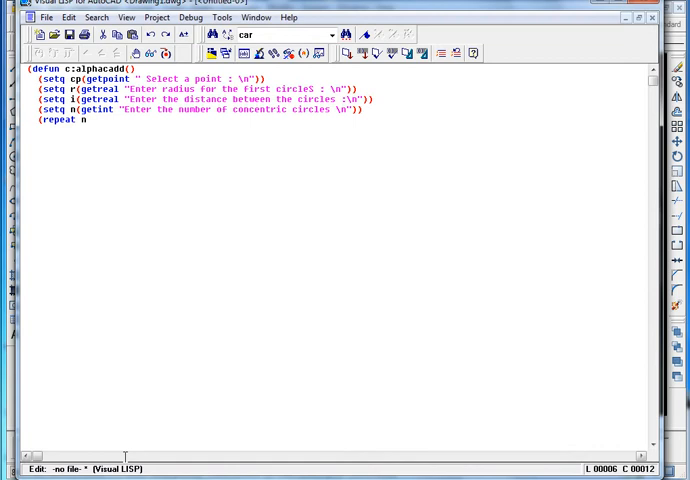
pyautogui.write('(')
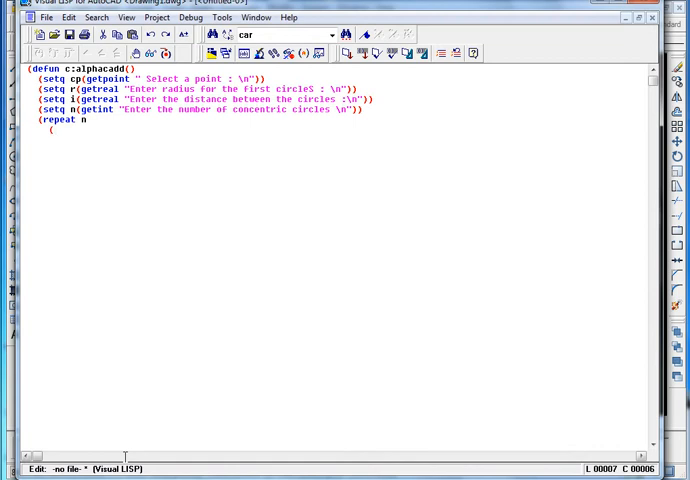
pyautogui.write('"')
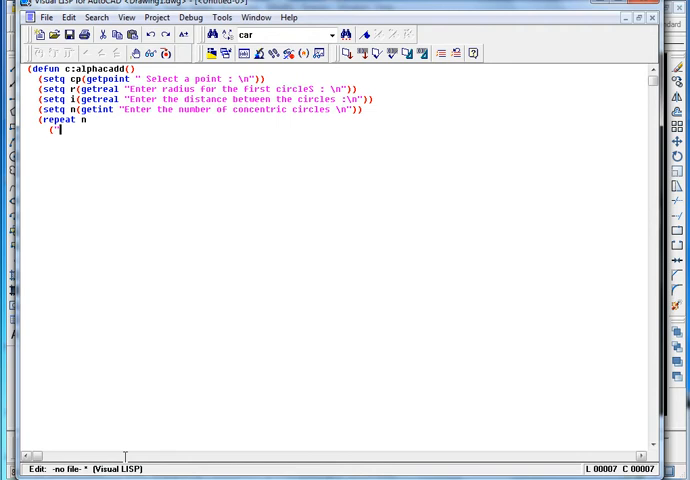
pyautogui.write('command')
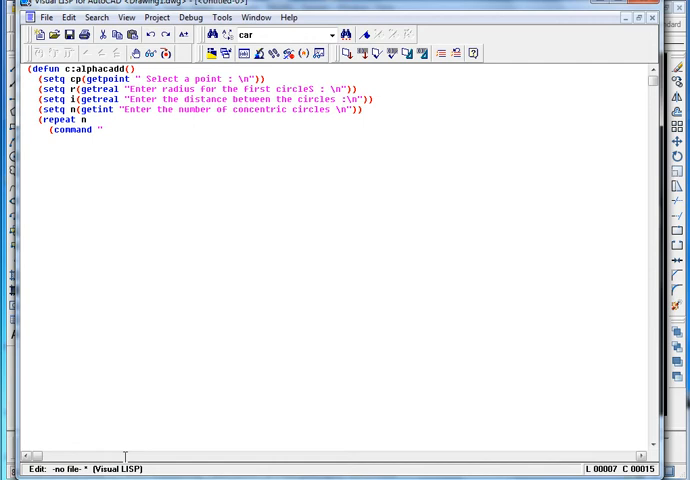
pyautogui.write('circle"')
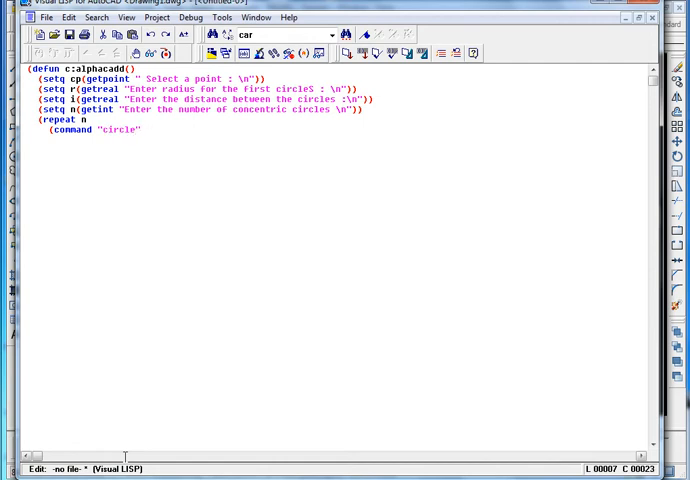
pyautogui.write('cp')
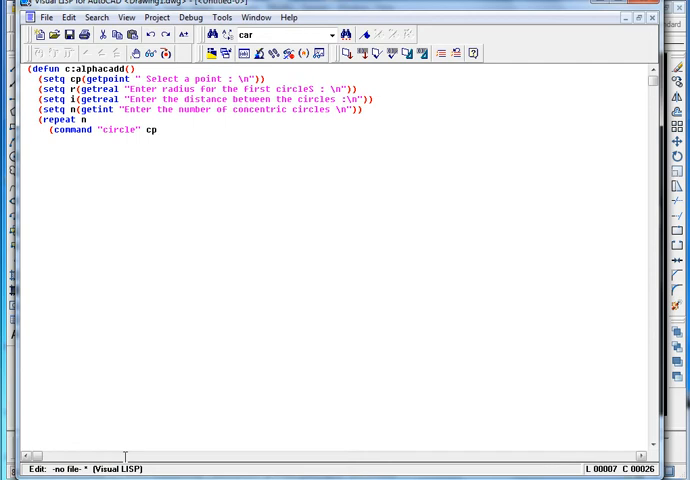
pyautogui.write('r')
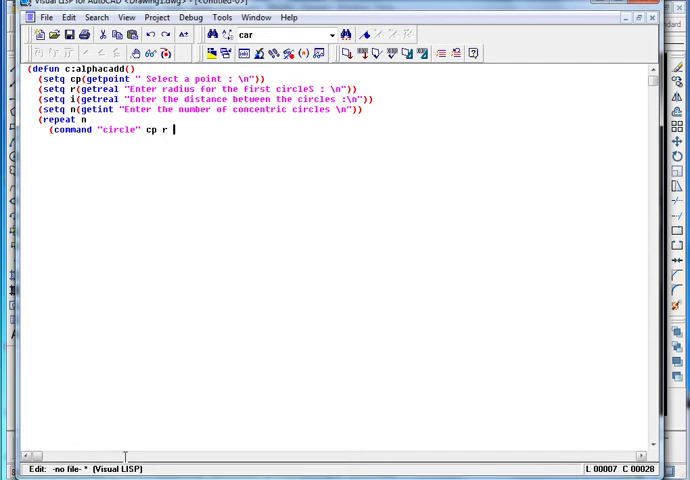
pyautogui.write('"")')
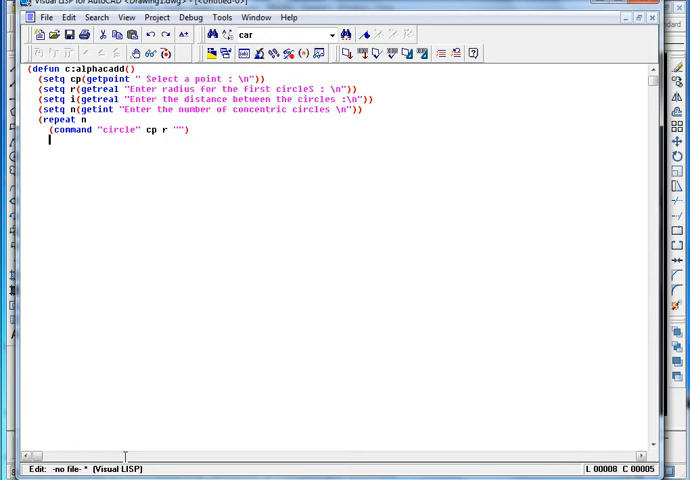
pyautogui.write(')')
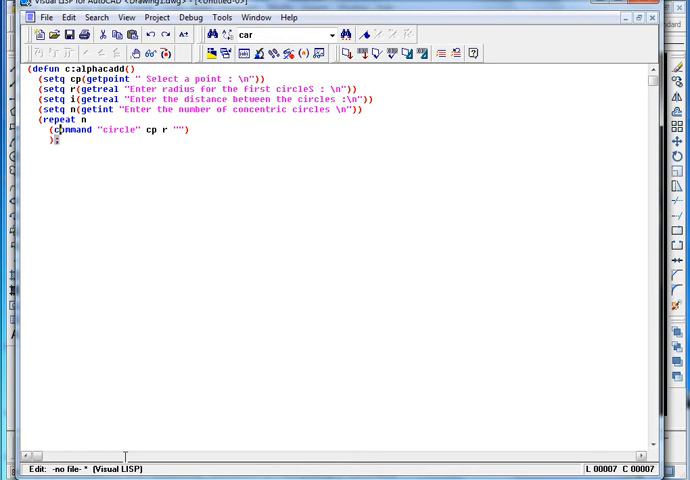
pyautogui.press('Enter')
pyautogui.write('(')
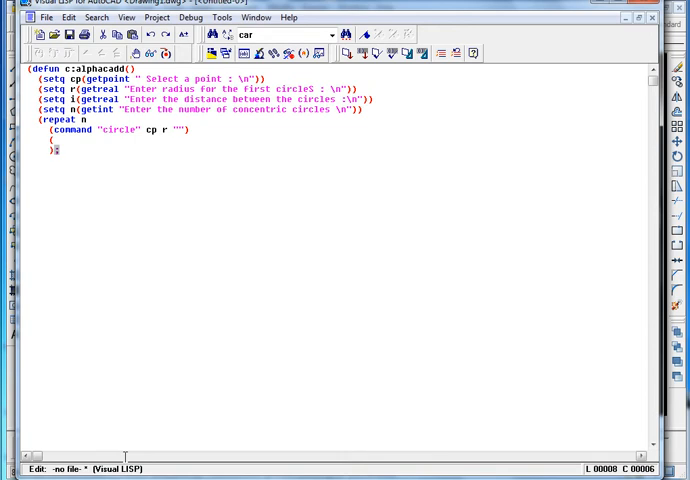
# Add (setq r (+ r b)) to grow the radius, then close the repeat and defun parentheses.
pyautogui.write('set')
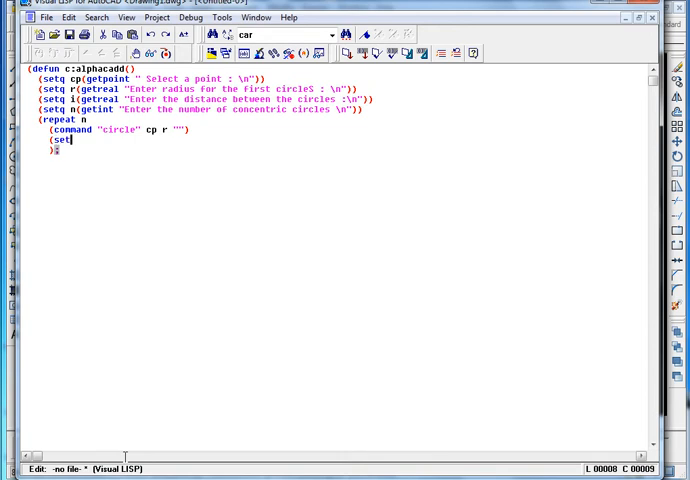
pyautogui.write('q')
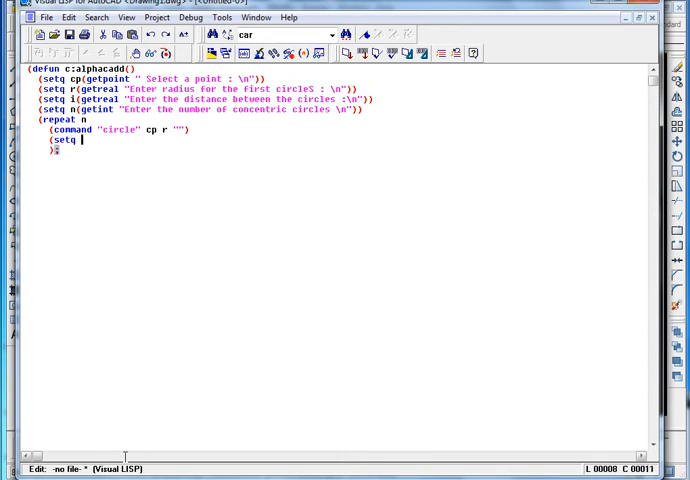
pyautogui.write('r(+ r i')
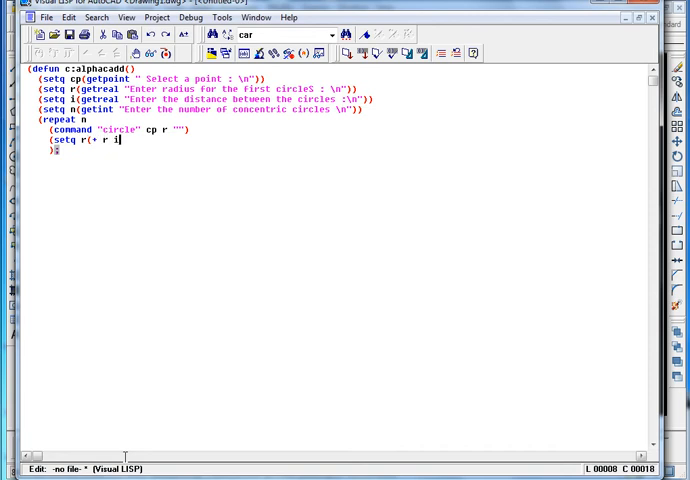
pyautogui.write(')')
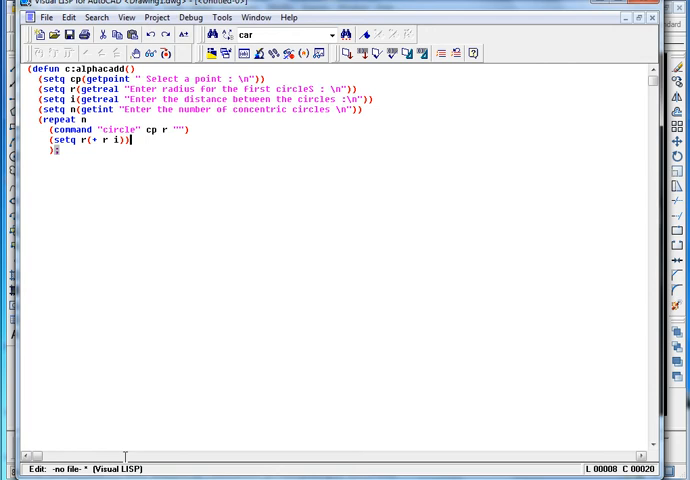
pyautogui.write(')')
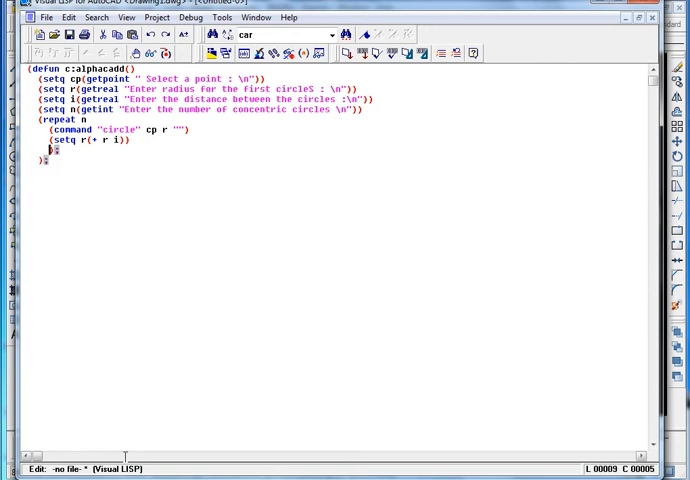
pyautogui.write('repeat')
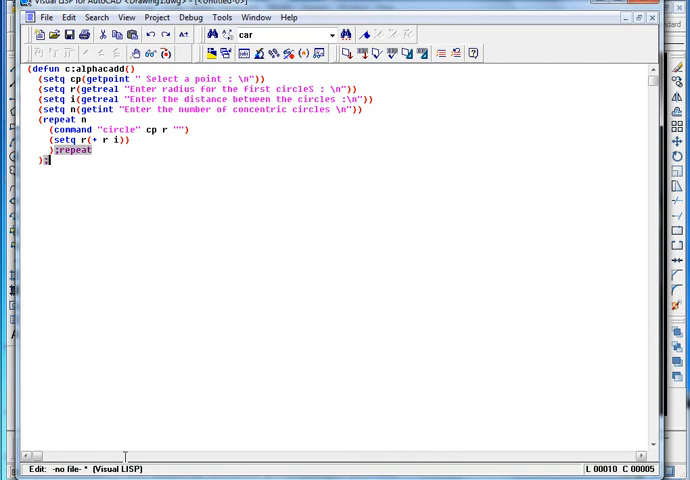
pyautogui.write('defun')
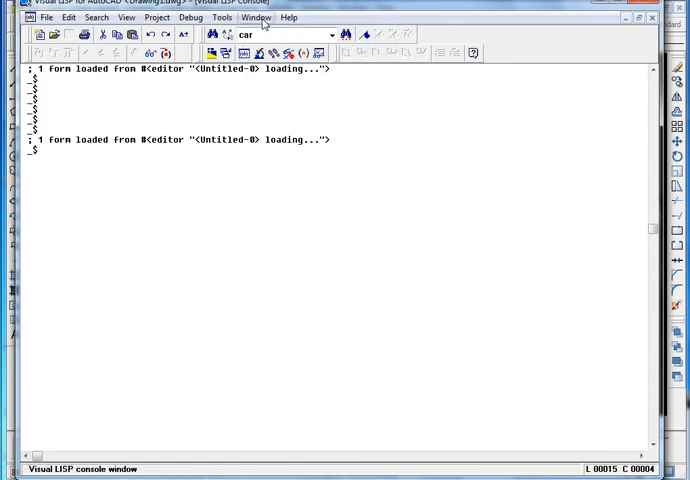
# Return to the AutoCAD drawing window via Window > Activate AutoCAD.
pyautogui.click(266, 16)
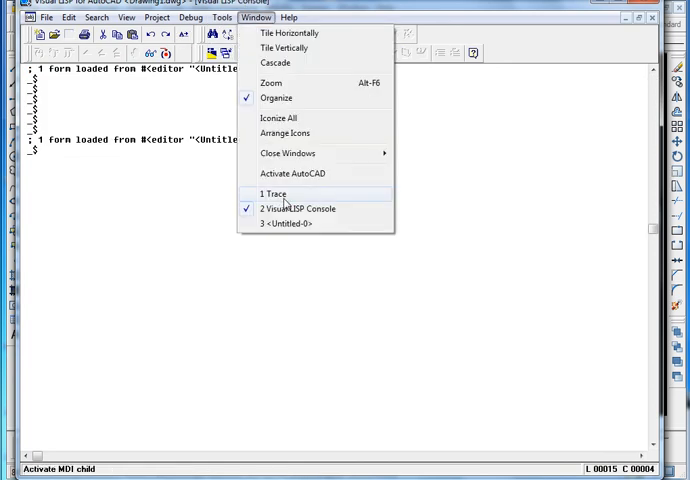
pyautogui.click(292, 172)
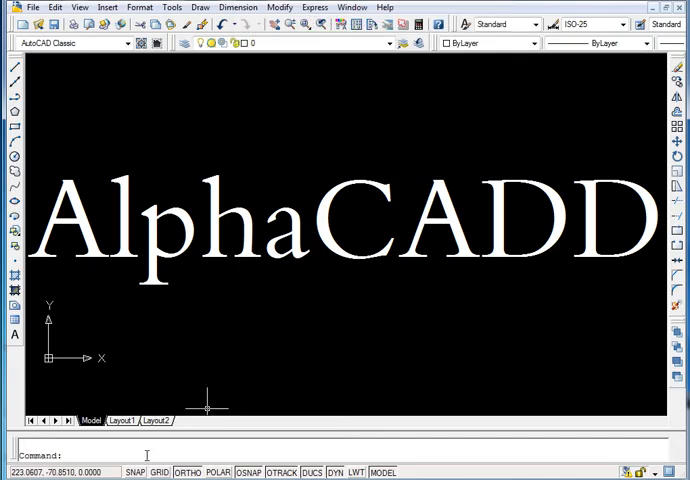
# Run the alphacadd command and pick the centre point for the concentric circles.
pyautogui.write('alp')
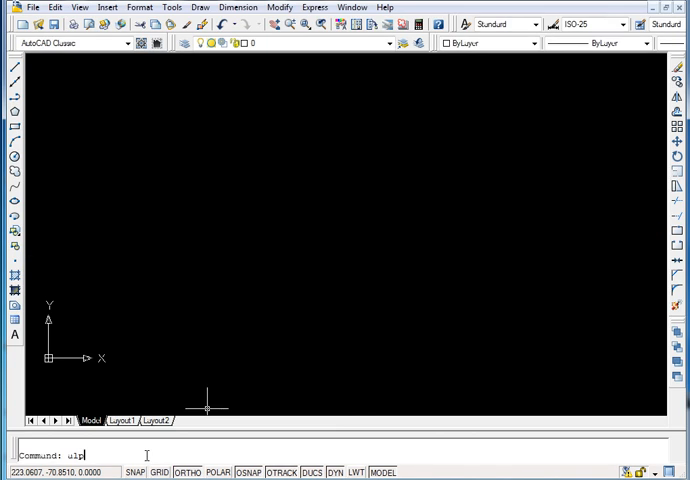
pyautogui.write('huccu')
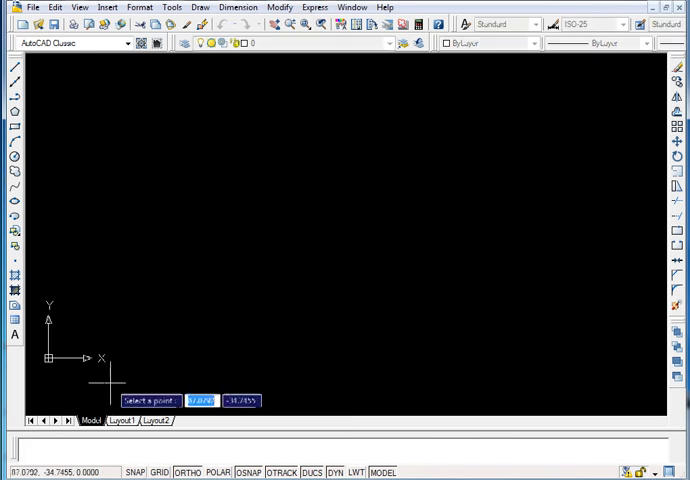
pyautogui.moveTo(240, 212)
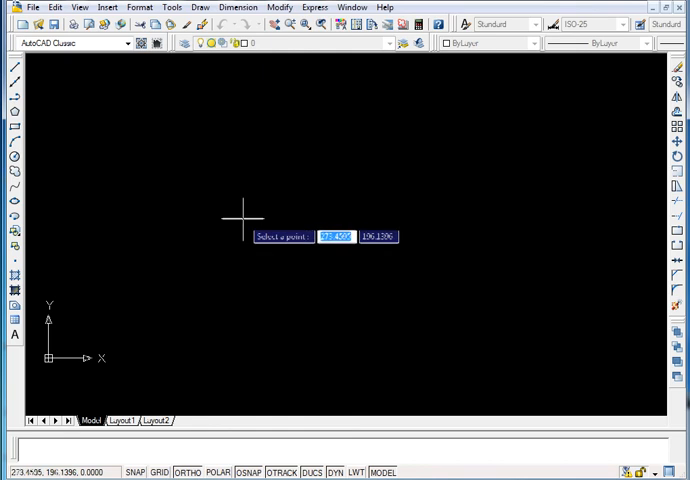
pyautogui.click(240, 216)
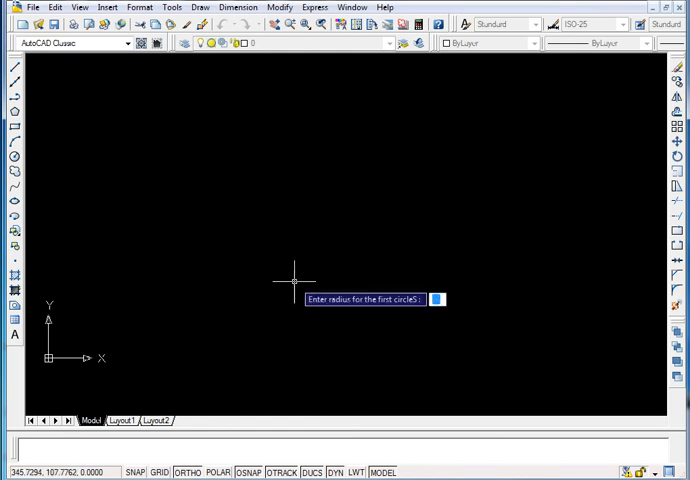